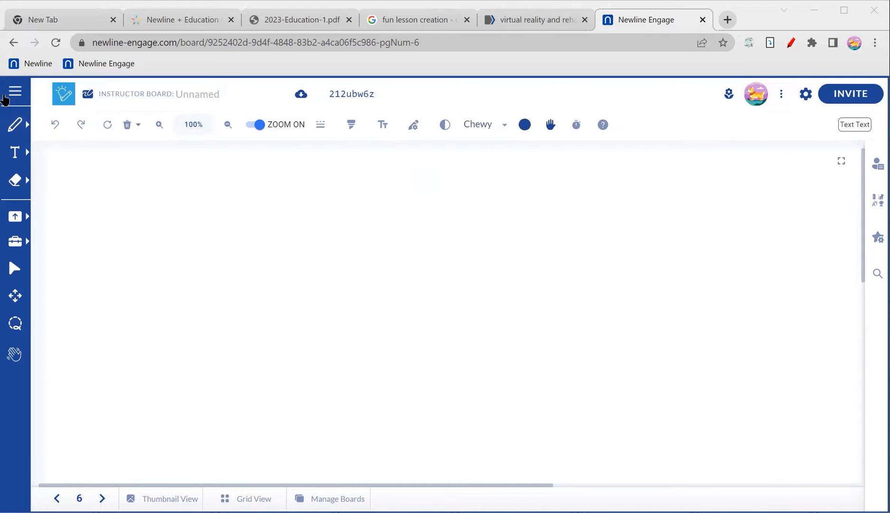
Apply the Red & White lined-paper grid from Tools > Grids to board page 6
{"action": "left_click", "coordinate": [15, 91]}
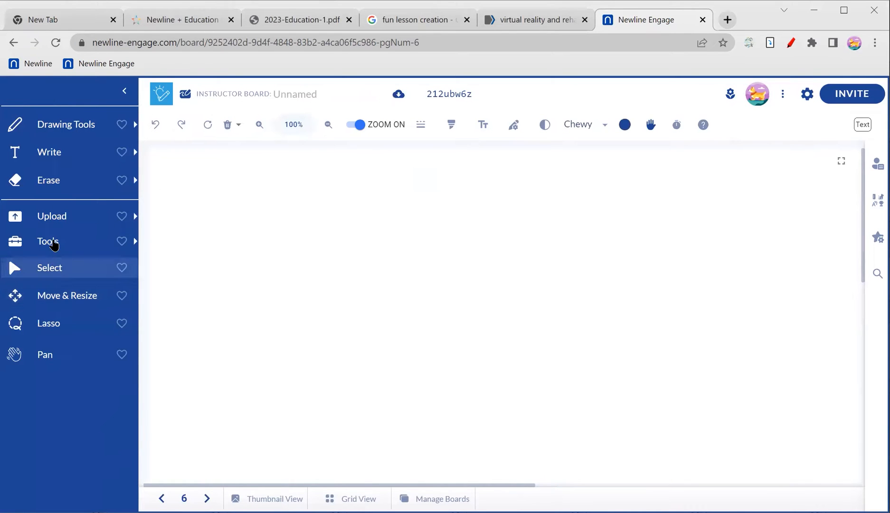
{"action": "left_click", "coordinate": [48, 242]}
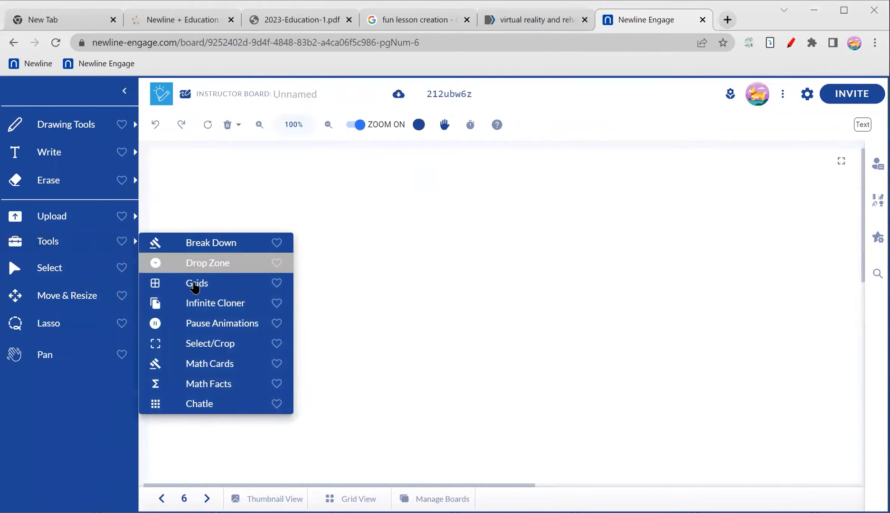
{"action": "left_click", "coordinate": [197, 283]}
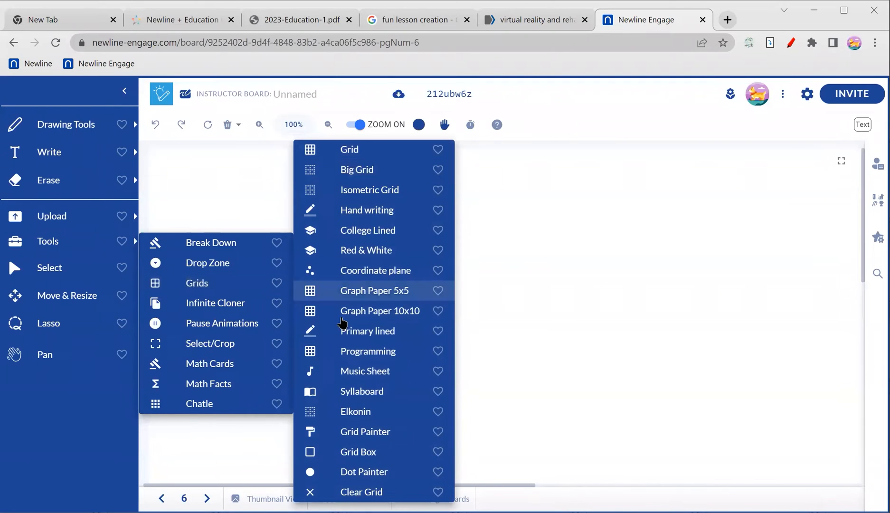
{"action": "mouse_move", "coordinate": [367, 331]}
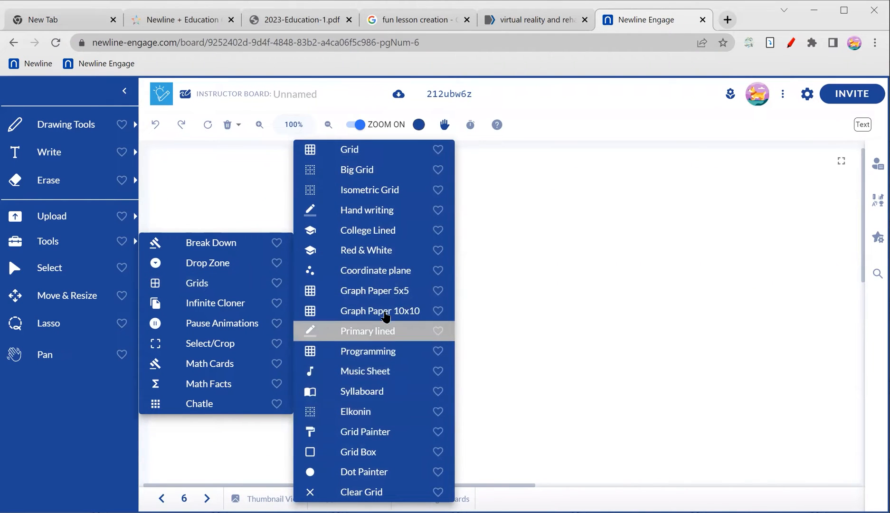
{"action": "mouse_move", "coordinate": [380, 235]}
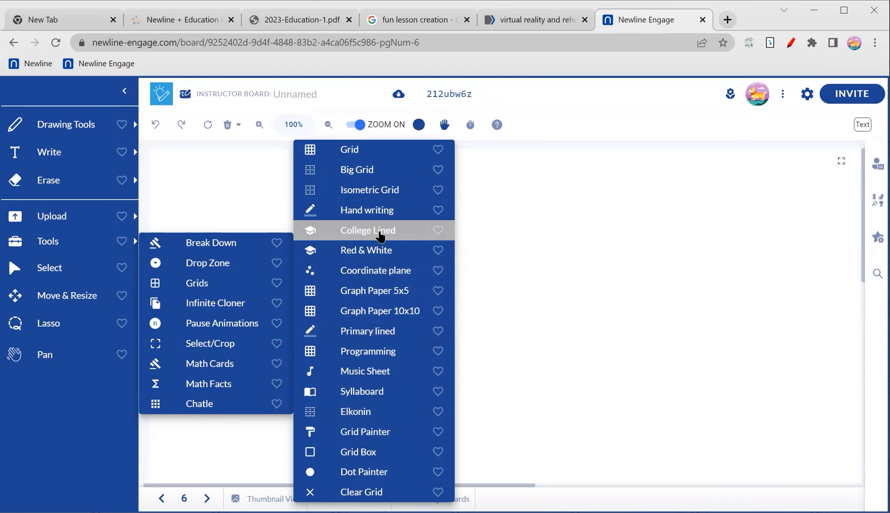
{"action": "mouse_move", "coordinate": [366, 250]}
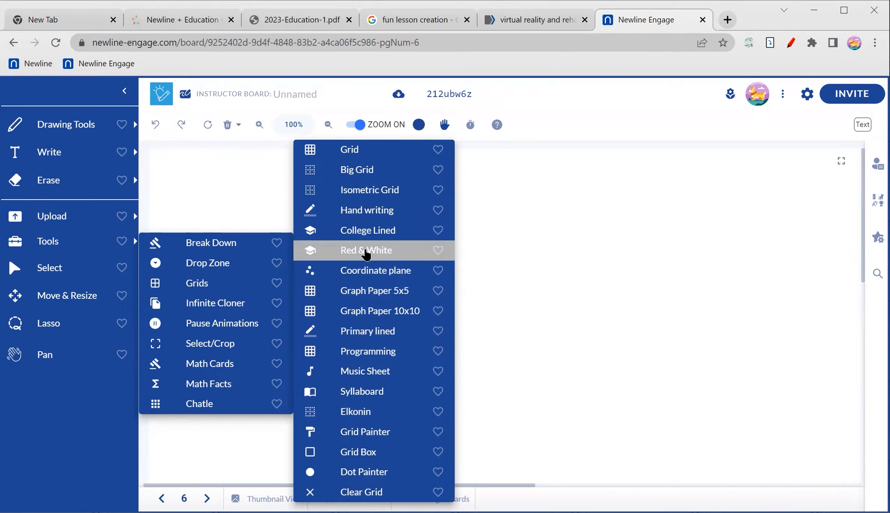
{"action": "mouse_move", "coordinate": [366, 255]}
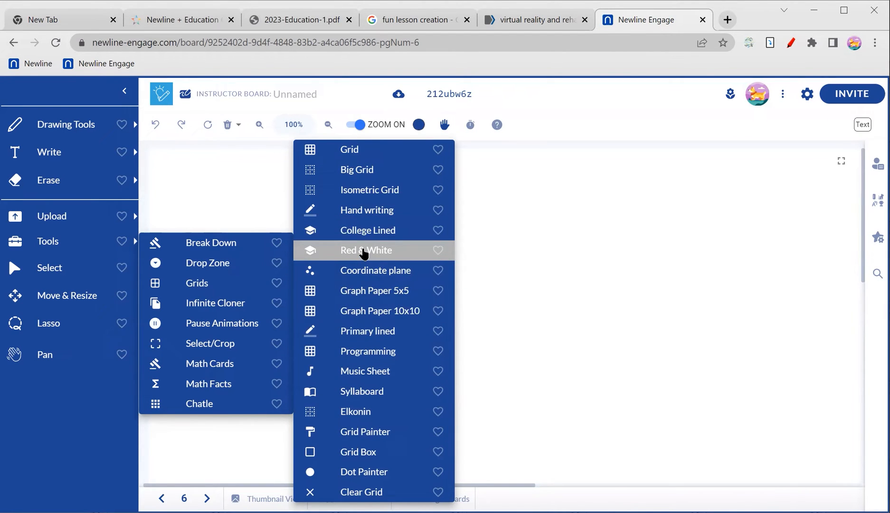
{"action": "left_click", "coordinate": [366, 250]}
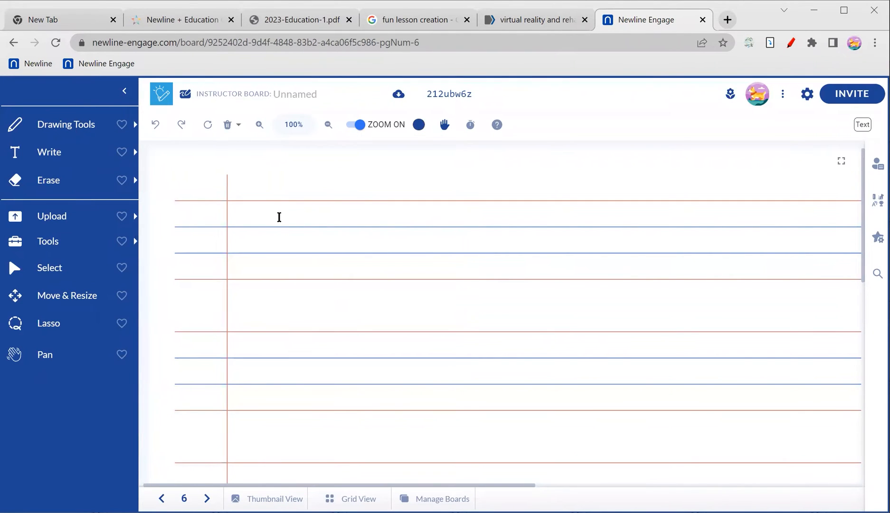
{"action": "mouse_move", "coordinate": [65, 125]}
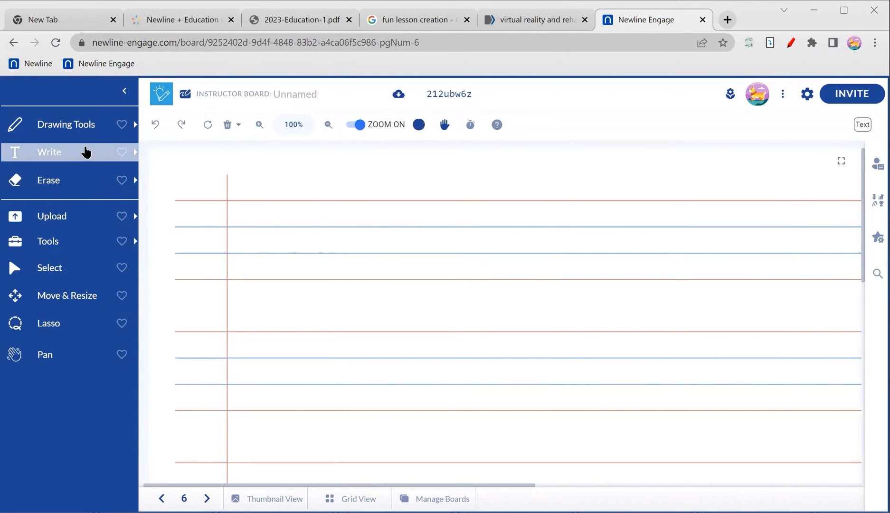
Activate the Write tool and show its text-entry options over the lined page
{"action": "left_click", "coordinate": [49, 151]}
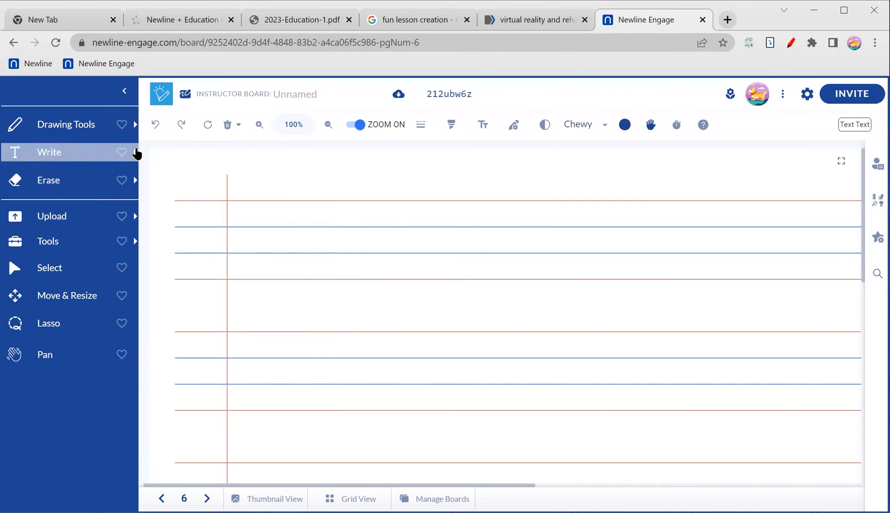
{"action": "left_click", "coordinate": [134, 151]}
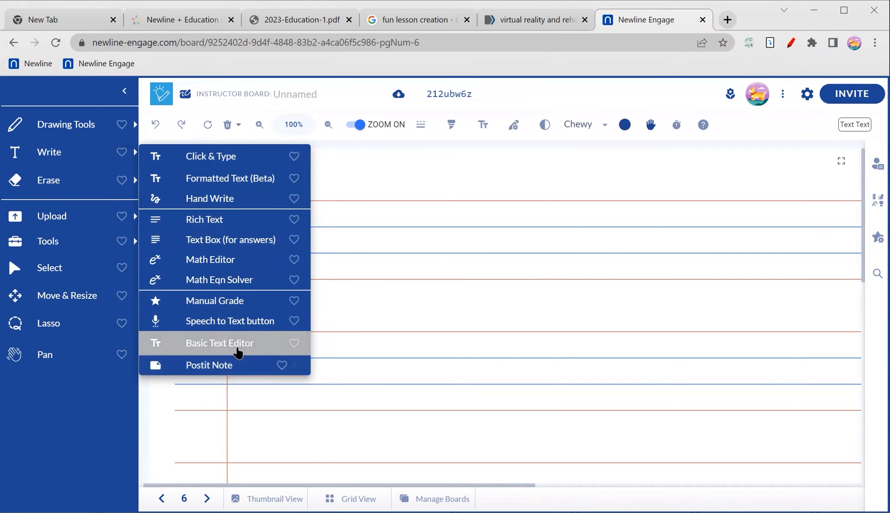
Write 'Now write on lines' on the lined page with the Basic Text Editor
{"action": "left_click", "coordinate": [219, 343]}
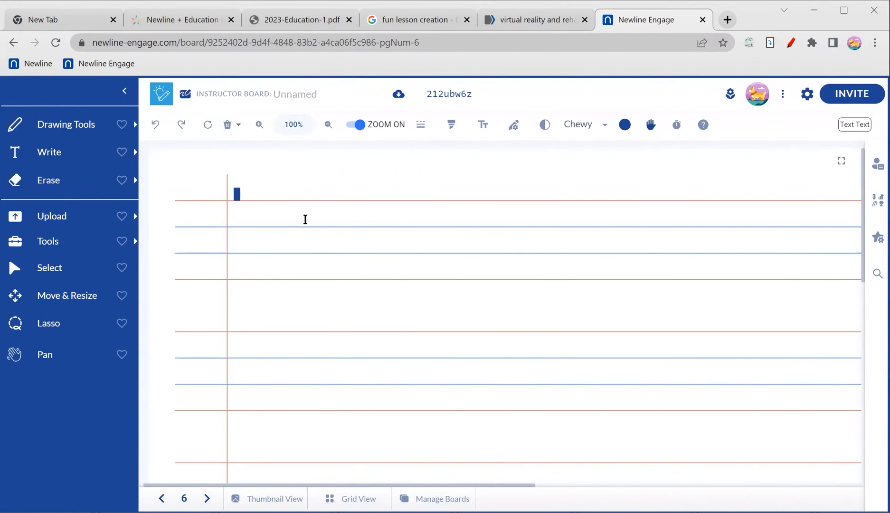
{"action": "type", "text": "Now"}
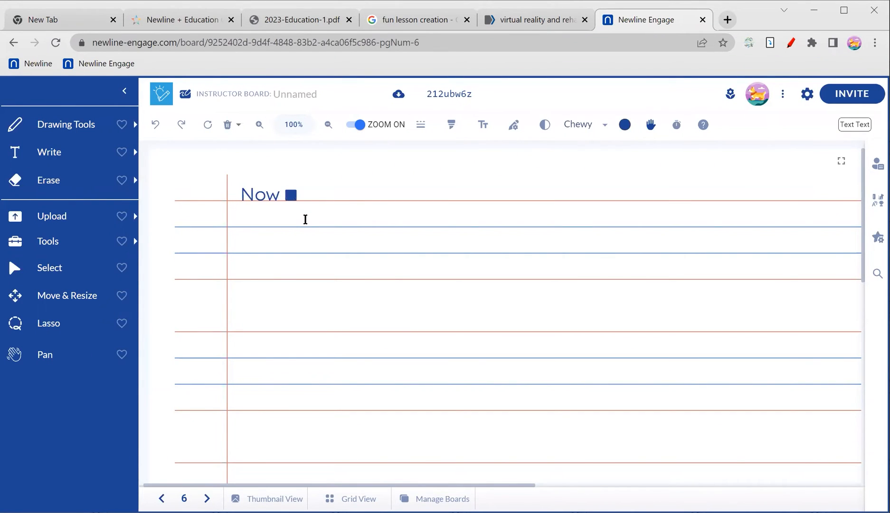
{"action": "type", "text": "write on line"}
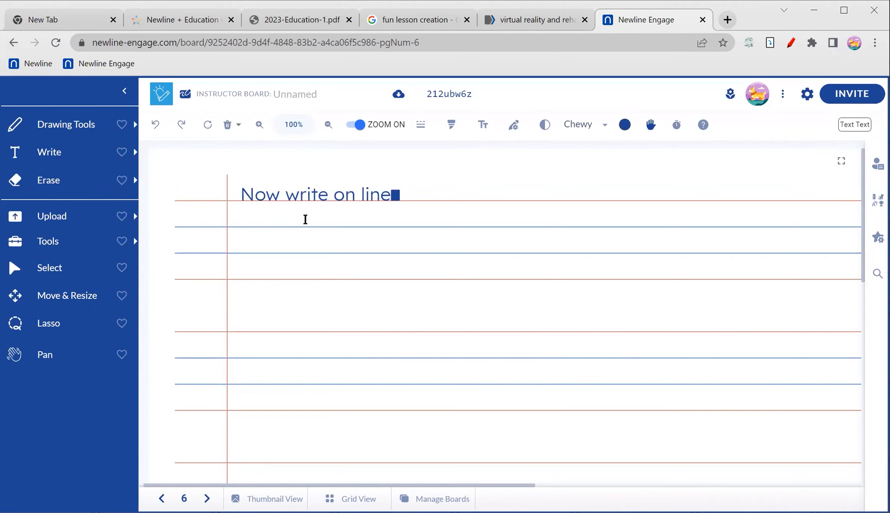
{"action": "type", "text": "s"}
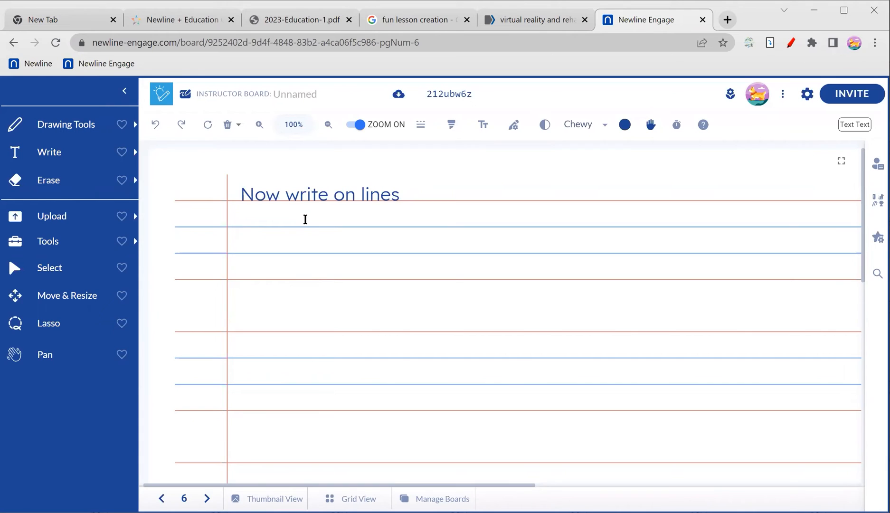
Add 'bring you to a new line' on the next ruled line below
{"action": "left_click", "coordinate": [237, 220]}
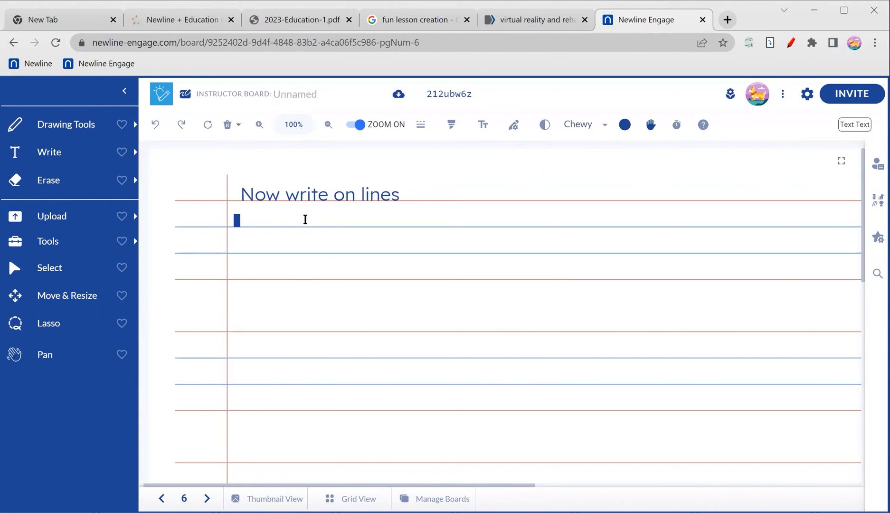
{"action": "type", "text": "bring you to"}
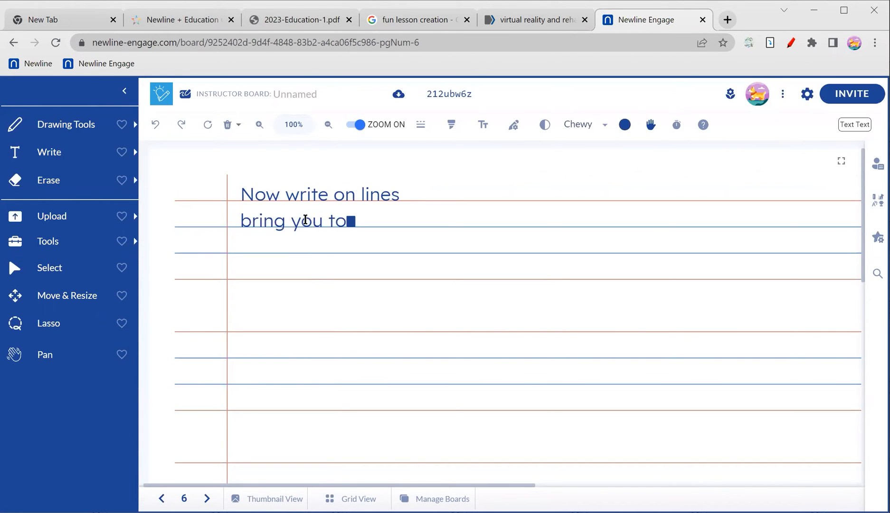
{"action": "type", "text": "a new lin"}
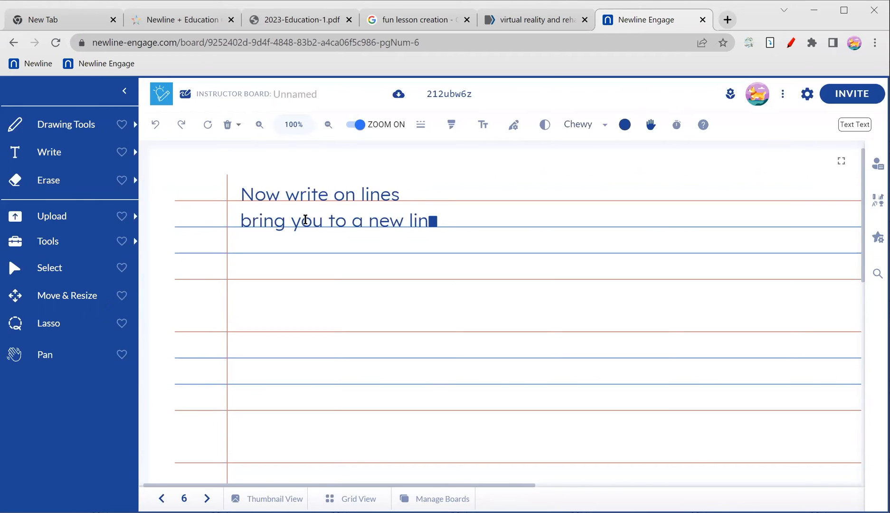
{"action": "type", "text": "e"}
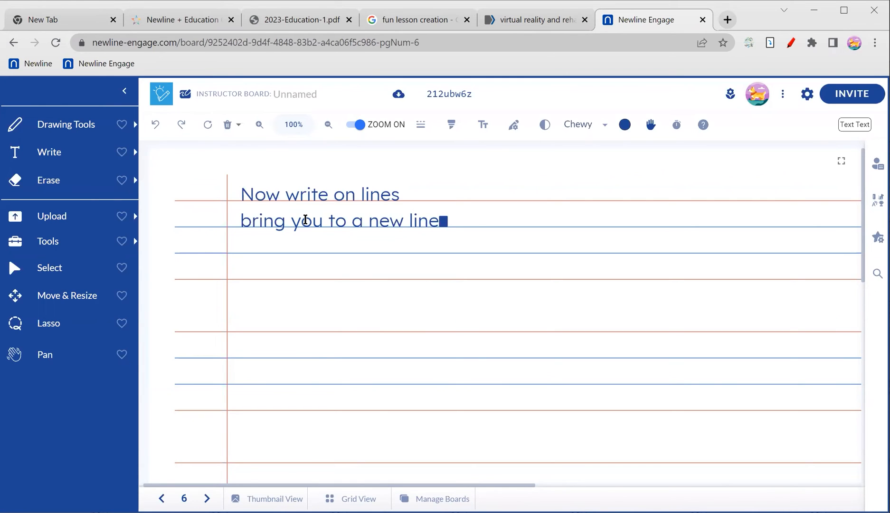
{"action": "mouse_move", "coordinate": [407, 289]}
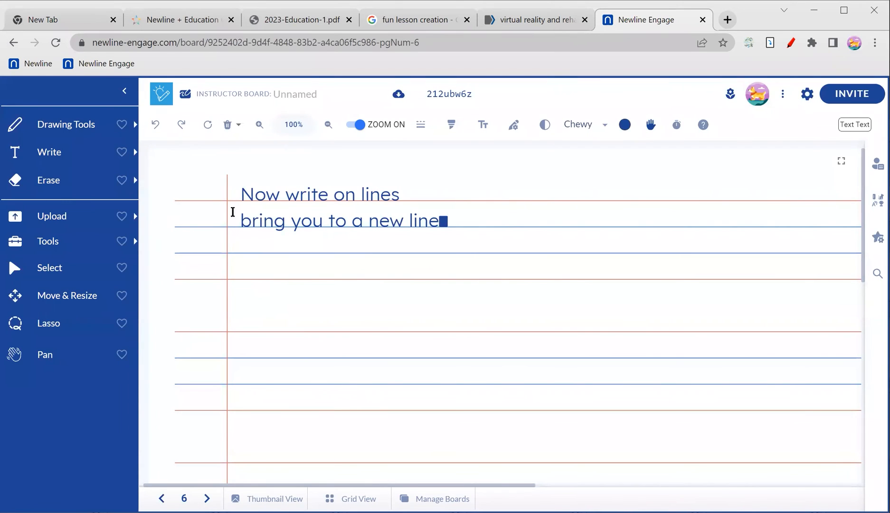
Move to board page 7 and apply the College Lined paper grid
{"action": "left_click", "coordinate": [207, 499]}
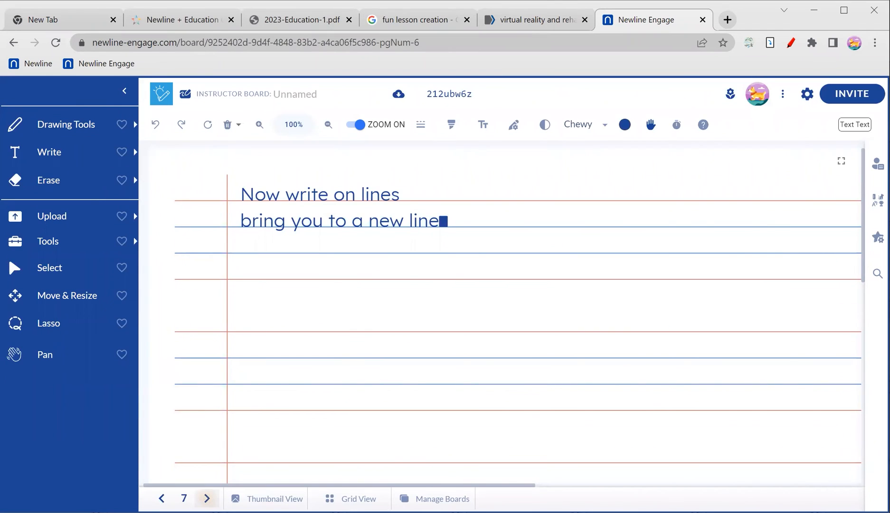
{"action": "left_click", "coordinate": [48, 241]}
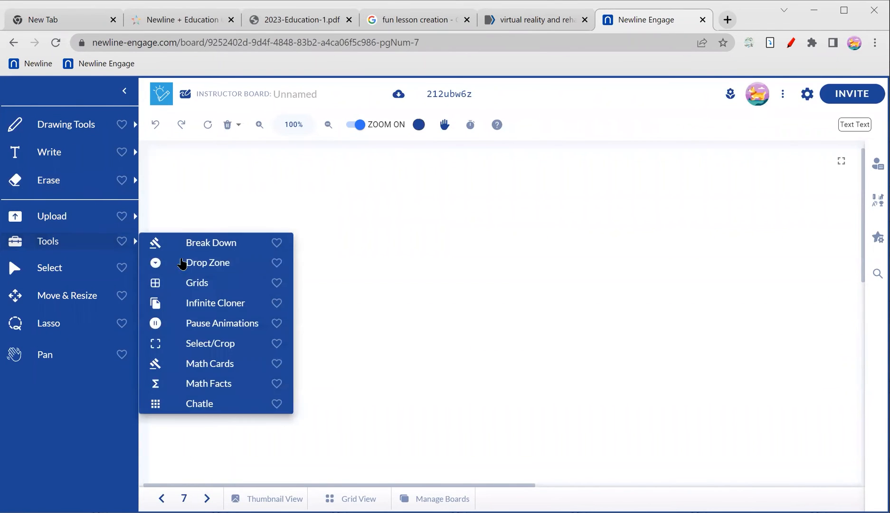
{"action": "left_click", "coordinate": [197, 282]}
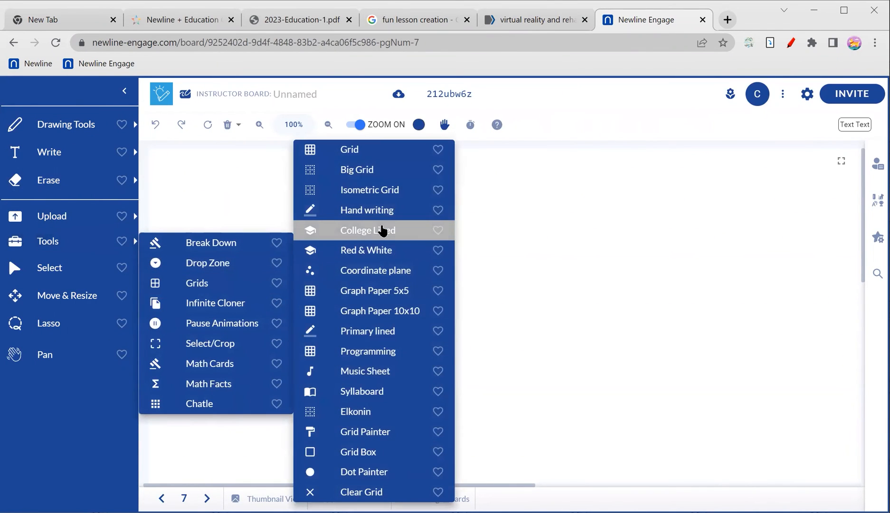
{"action": "left_click", "coordinate": [367, 230]}
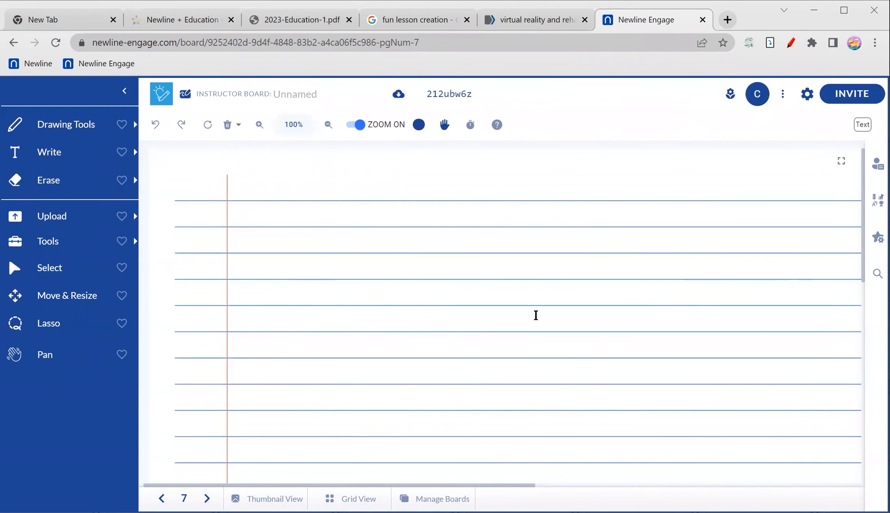
Activate the Write tool and show its text-entry modes on page 7
{"action": "left_click", "coordinate": [48, 152]}
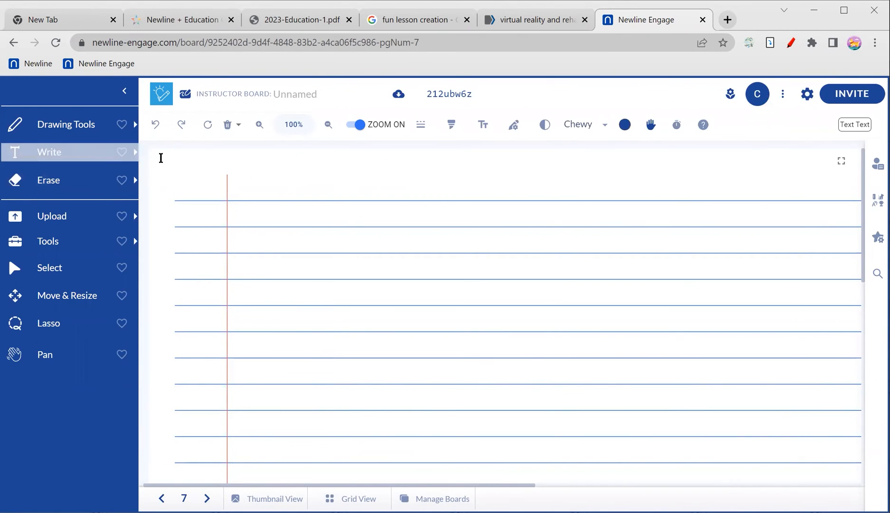
{"action": "left_click", "coordinate": [49, 151]}
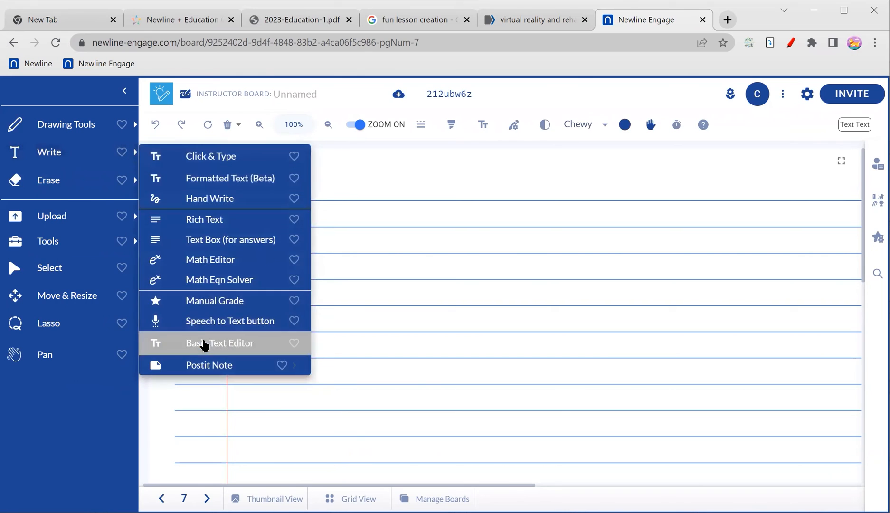
Write 'Basic text editor' then 'write on your lined paper' with the Basic Text Editor
{"action": "left_click", "coordinate": [220, 343]}
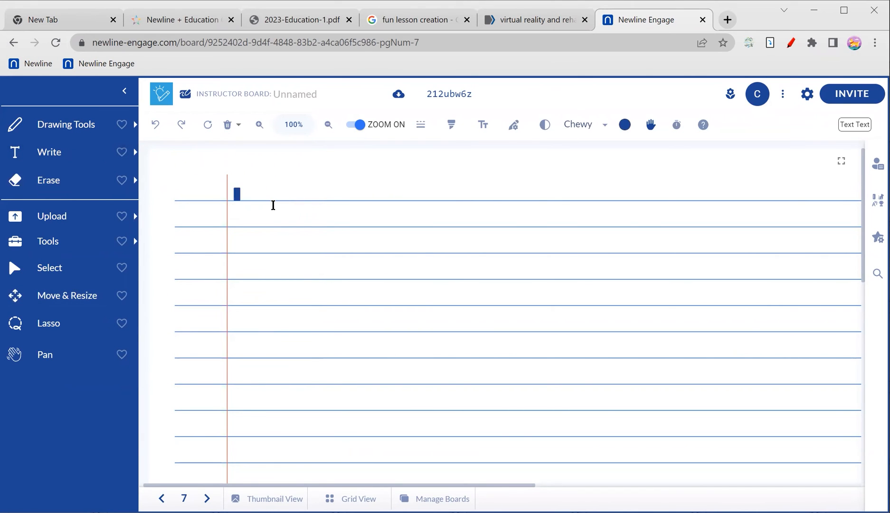
{"action": "type", "text": "Basic text e"}
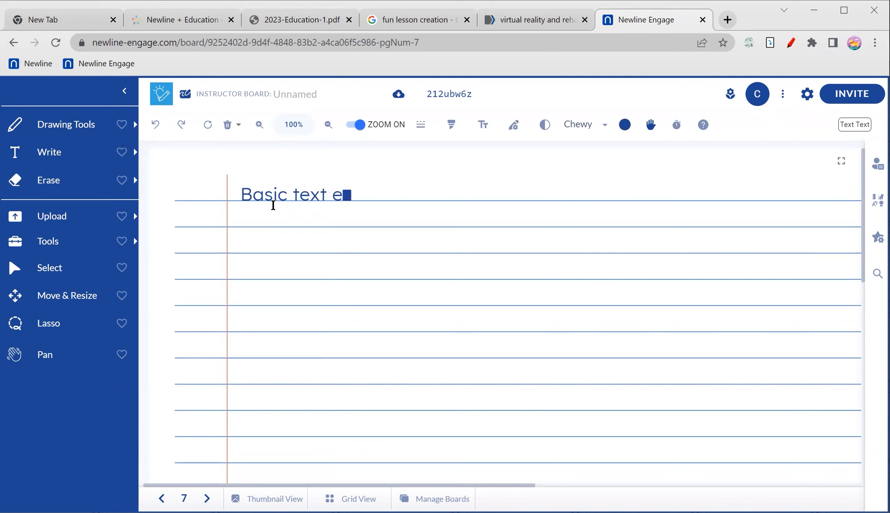
{"action": "type", "text": "ditor"}
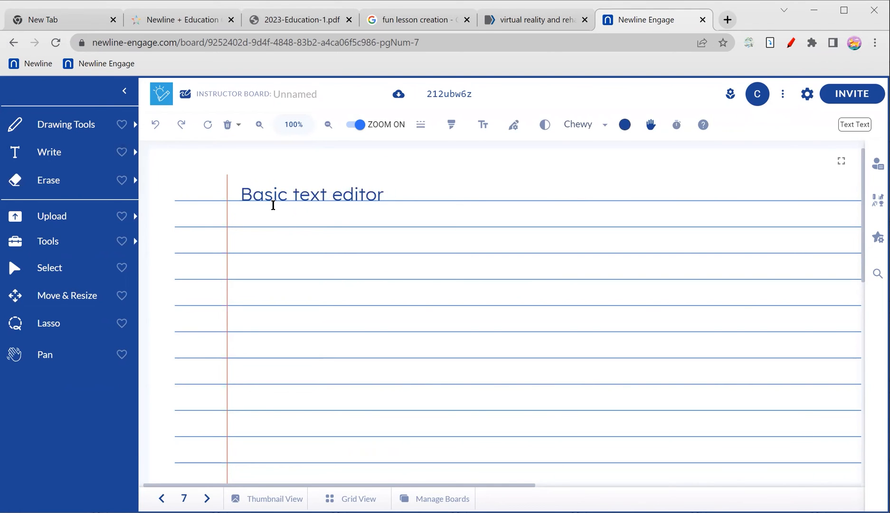
{"action": "type", "text": "write on"}
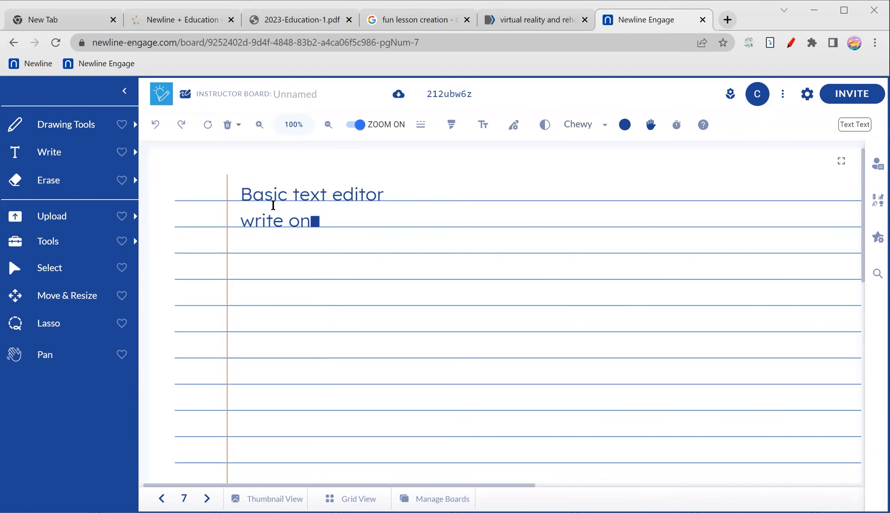
{"action": "type", "text": "your lined"}
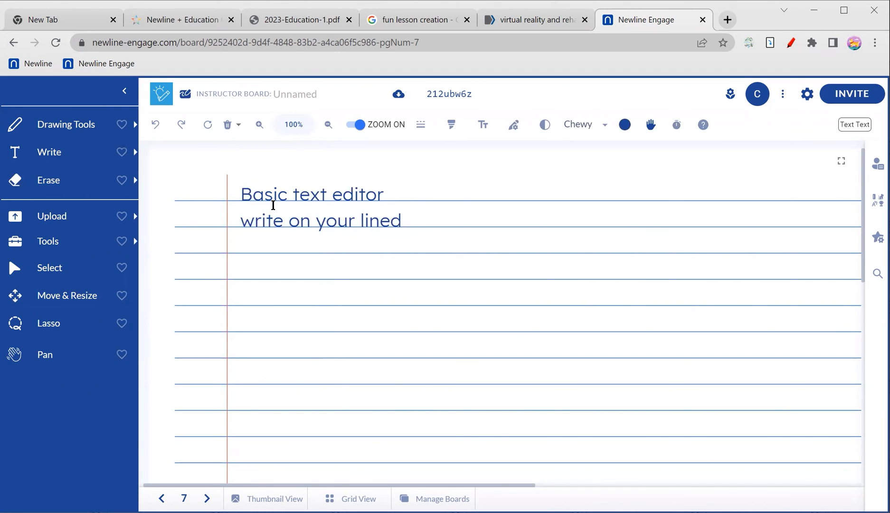
{"action": "type", "text": "paper"}
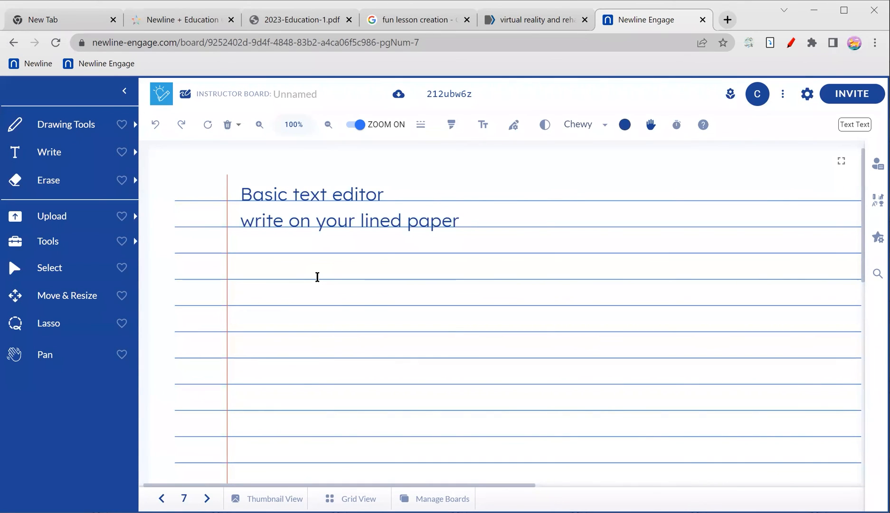
{"action": "mouse_move", "coordinate": [415, 261]}
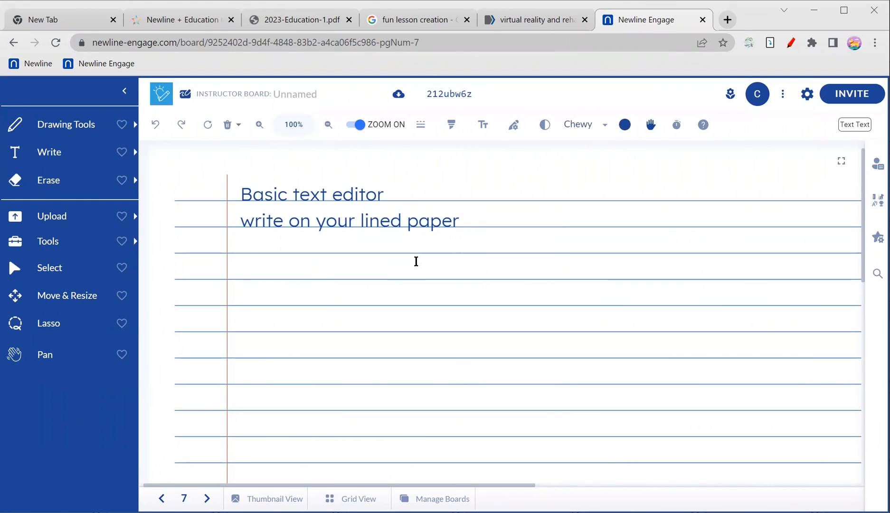
{"action": "mouse_move", "coordinate": [475, 331]}
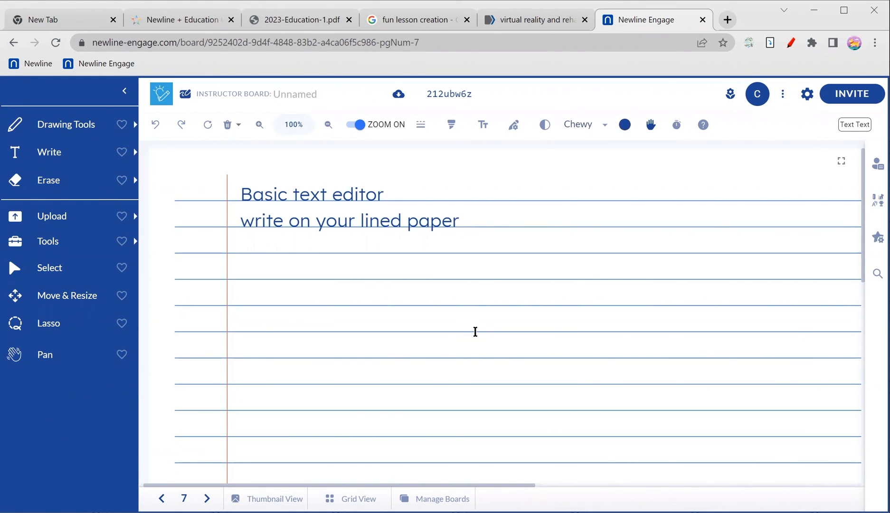
{"action": "mouse_move", "coordinate": [452, 338]}
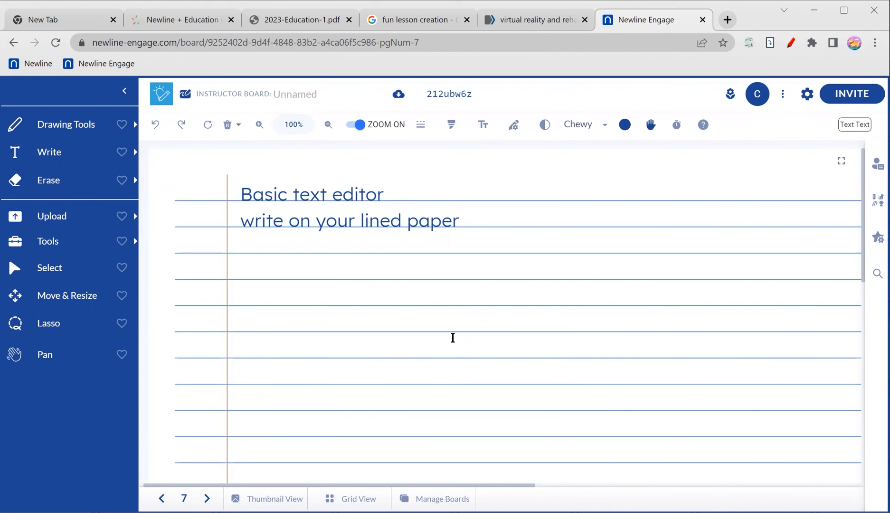